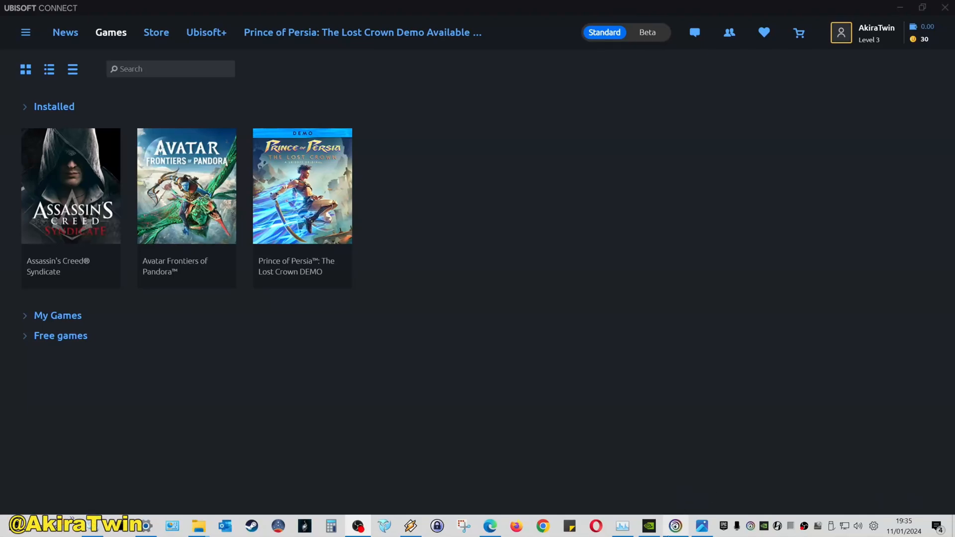
mouse_move(677, 526)
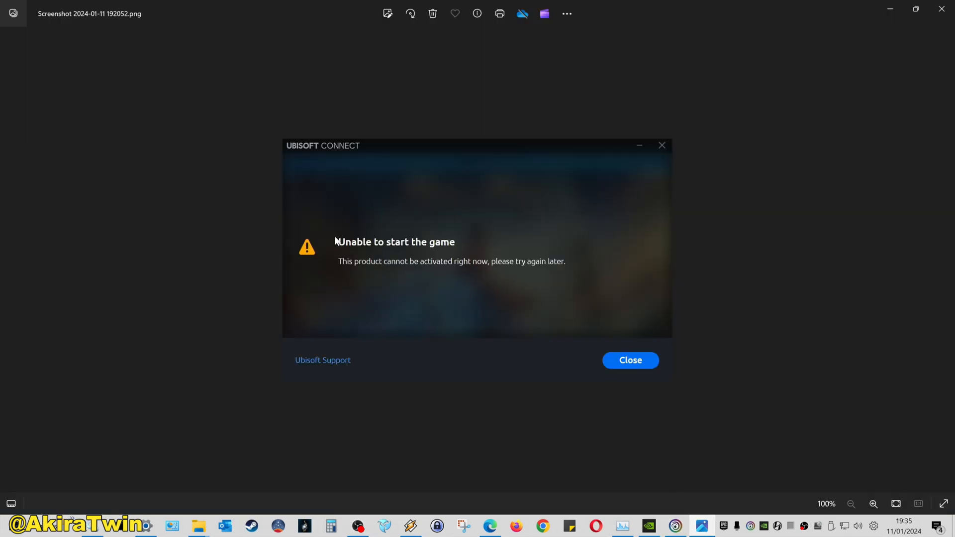
mouse_move(857, 119)
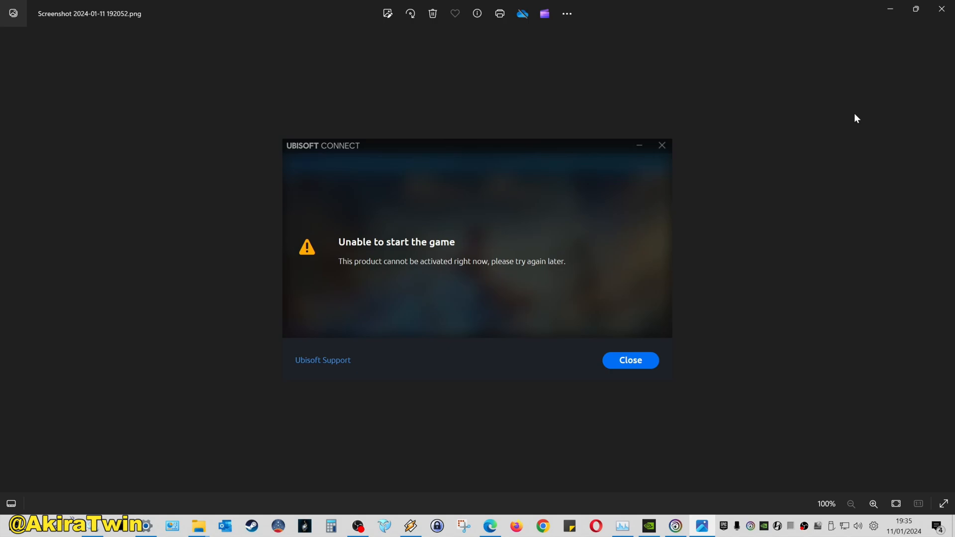
Step: Dismiss the error screenshot and confirm switching Ubisoft Connect to its Beta client
left_click(630, 360)
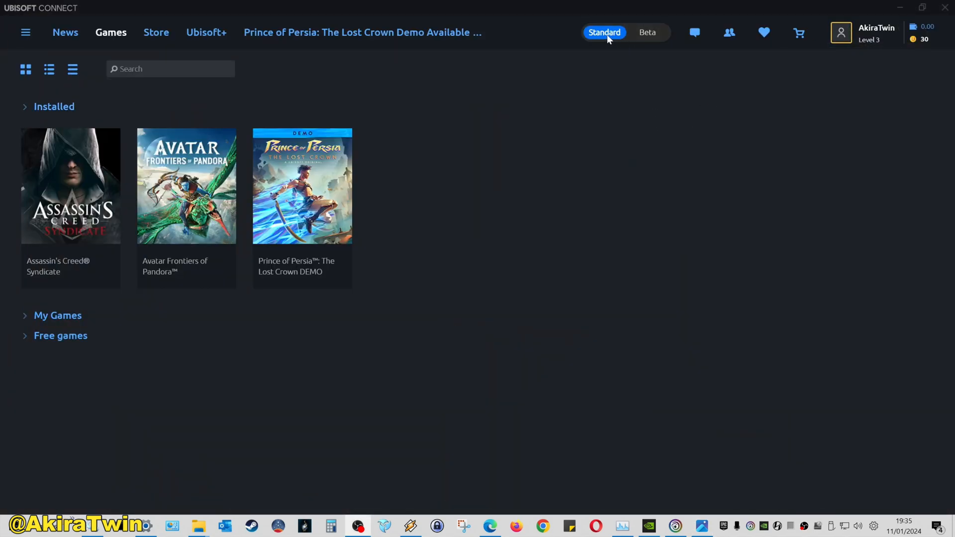
left_click(647, 32)
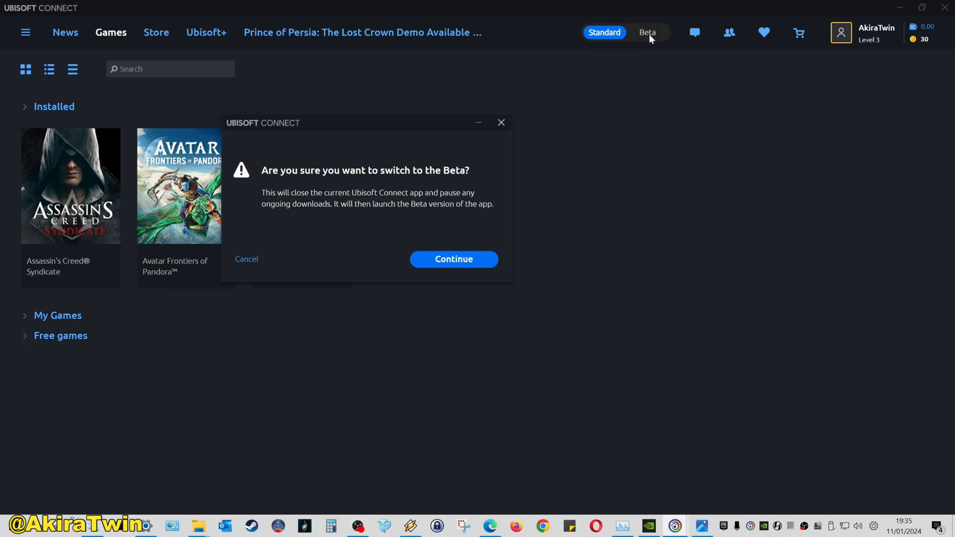
left_click(454, 258)
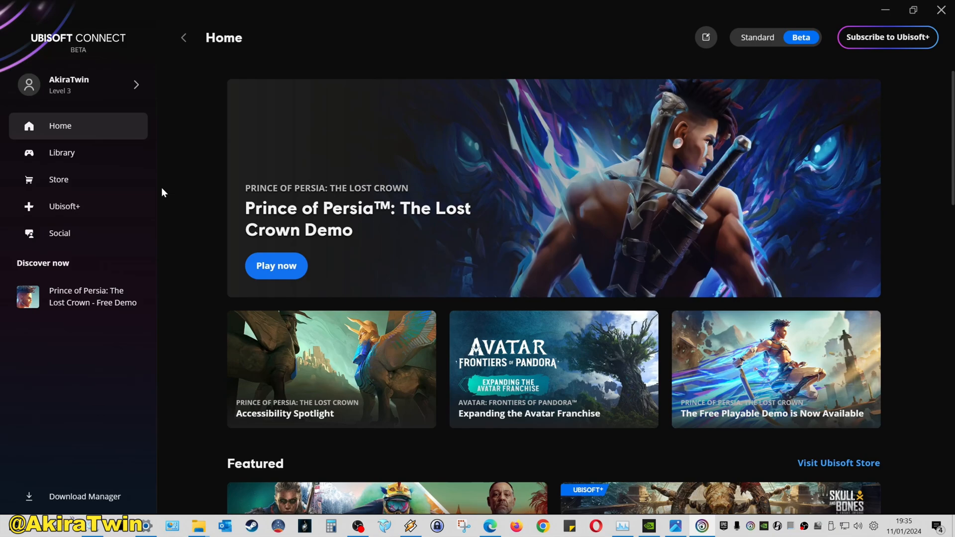
mouse_move(83, 126)
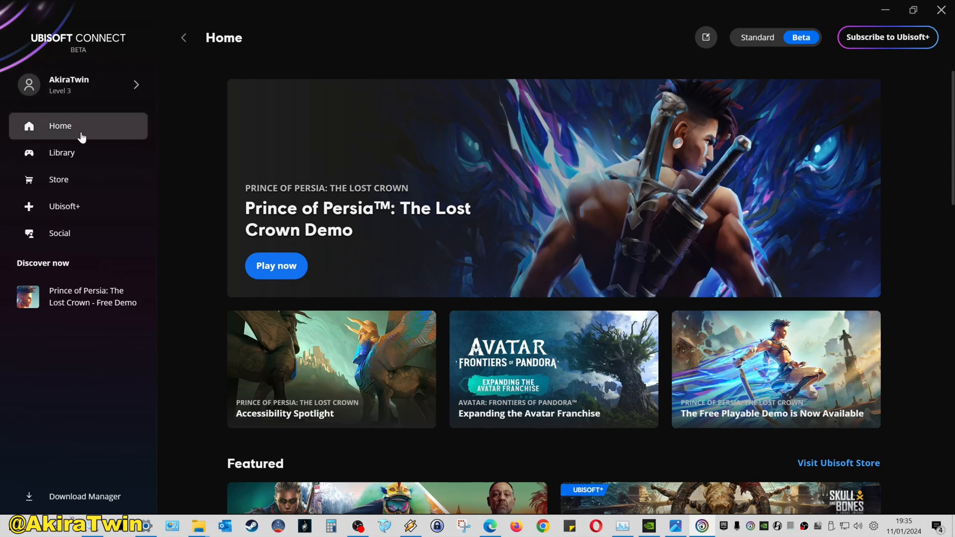
Step: Launch the Prince of Persia demo from the Beta Library and dismiss the Rocksmith+ popup
left_click(62, 152)
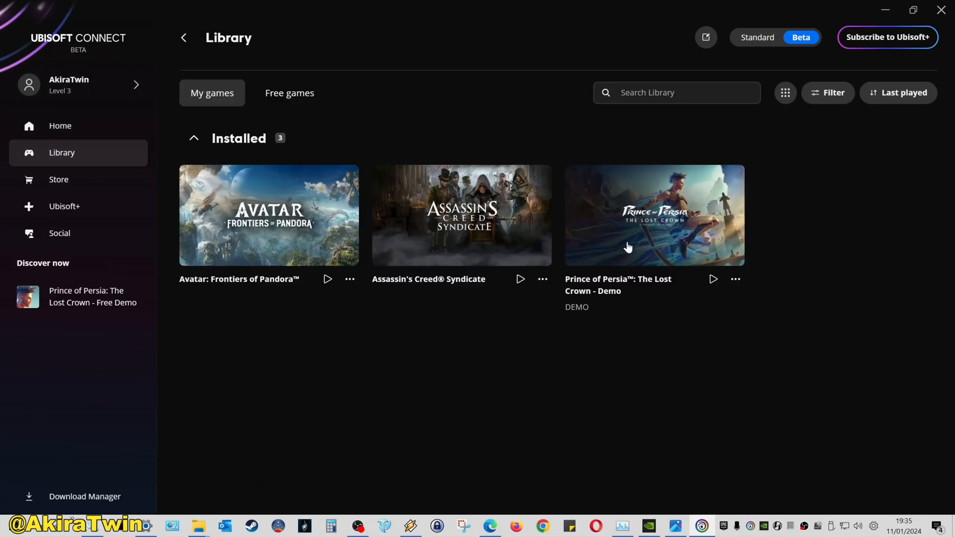
left_click(655, 215)
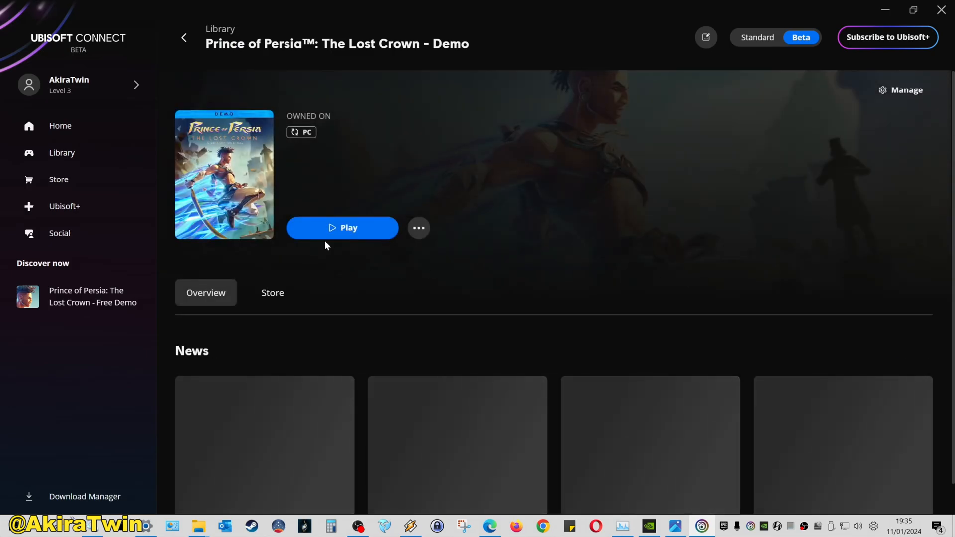
left_click(341, 227)
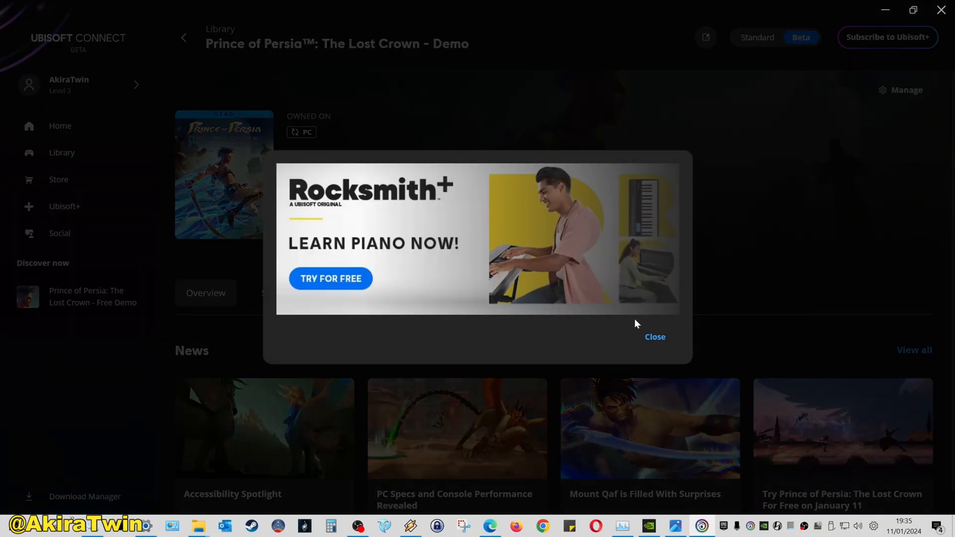
left_click(654, 337)
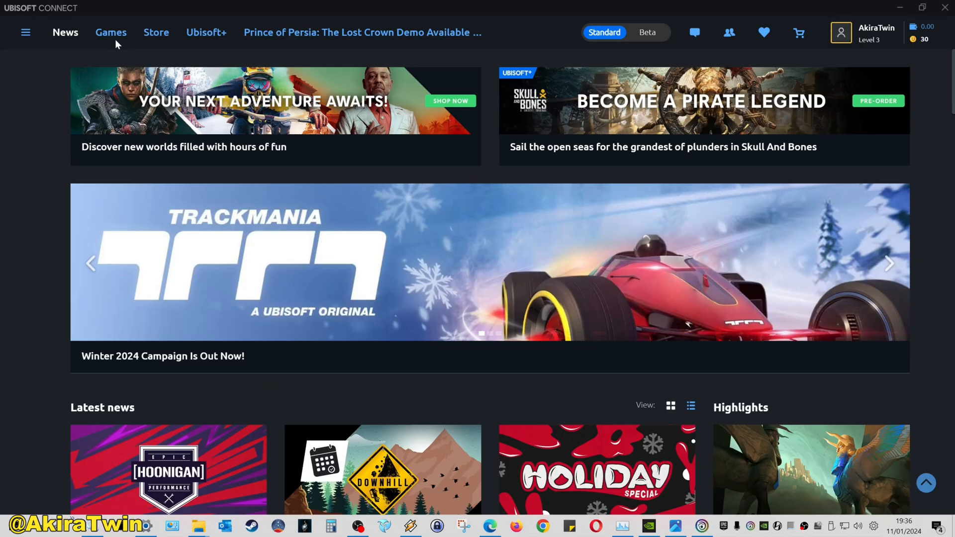
Step: Start the Prince of Persia: The Lost Crown demo from the Standard client's Games list
left_click(111, 32)
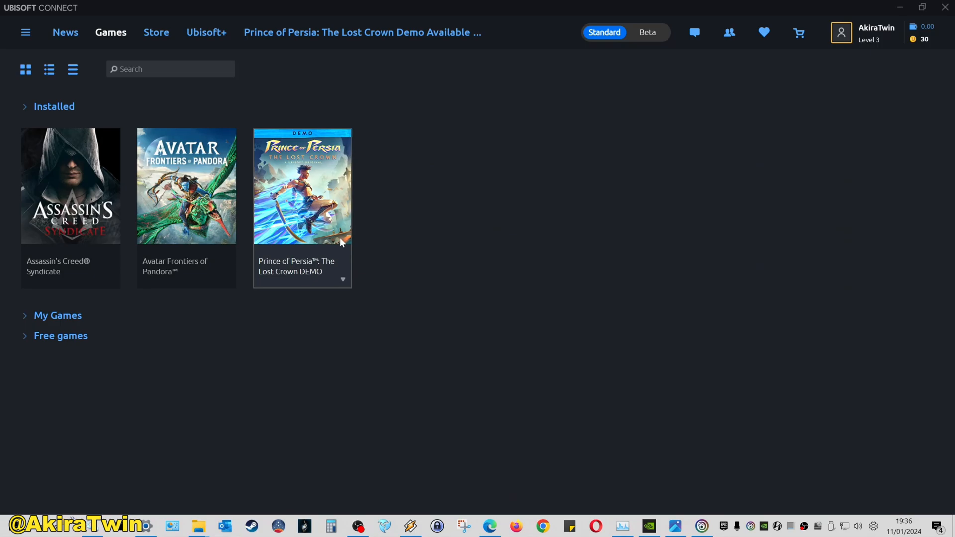
left_click(301, 186)
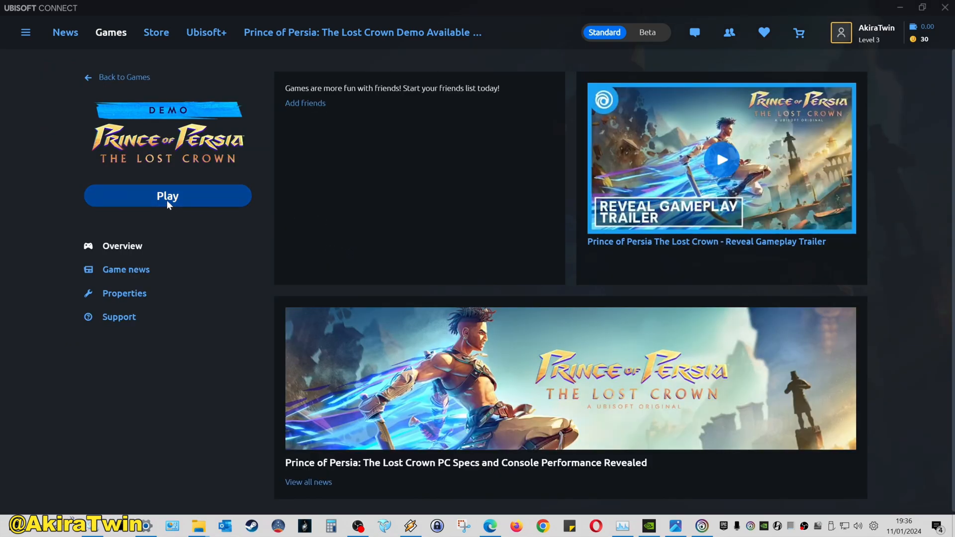
left_click(168, 196)
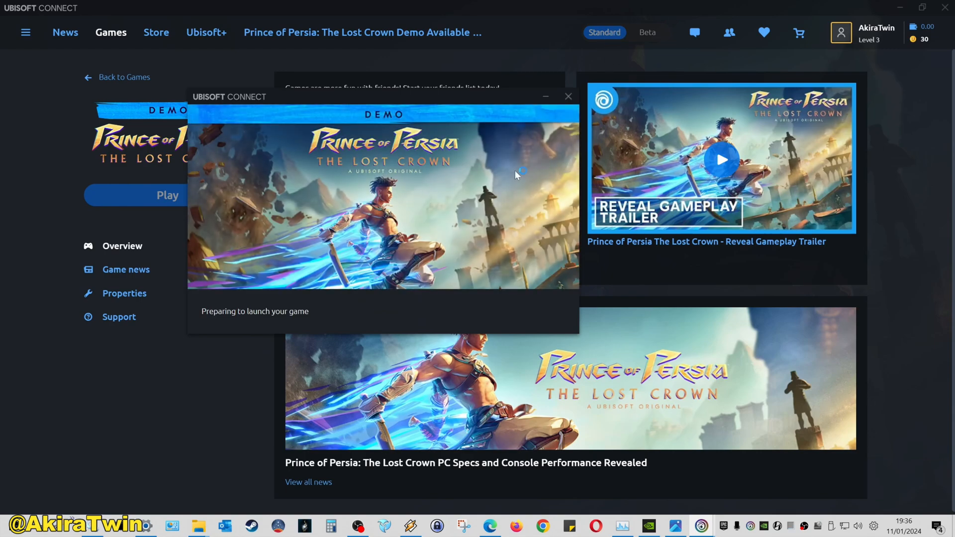